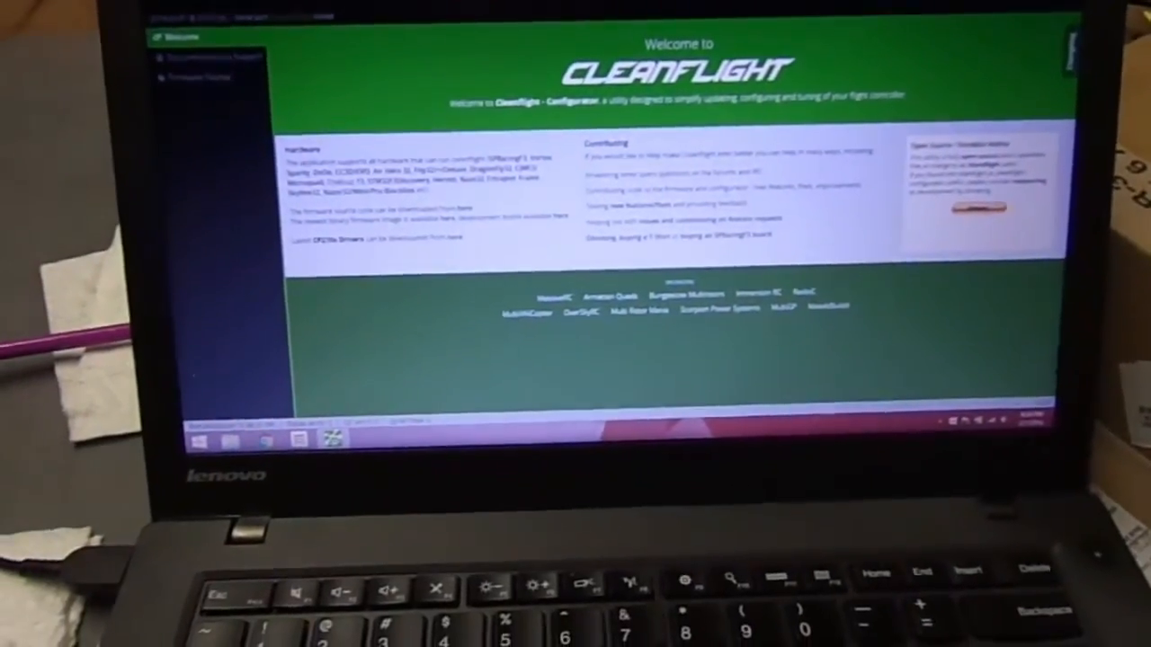
Step: Connect to the flight controller board to bring up the Setup tab's live 3D quad model
left_click(270, 34)
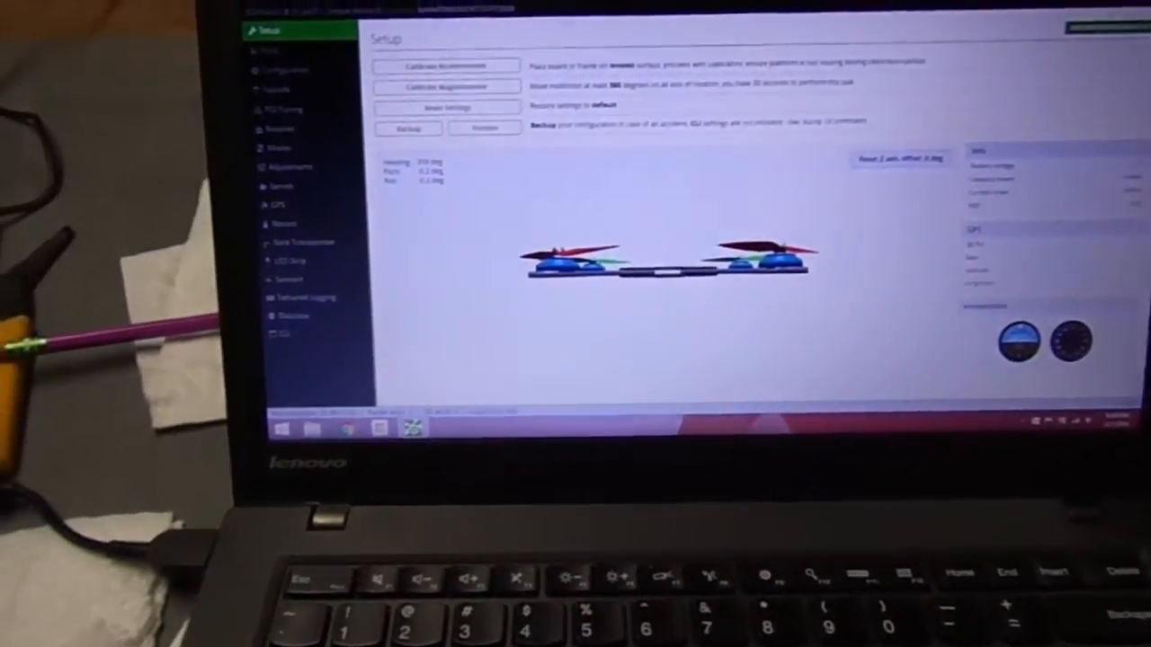